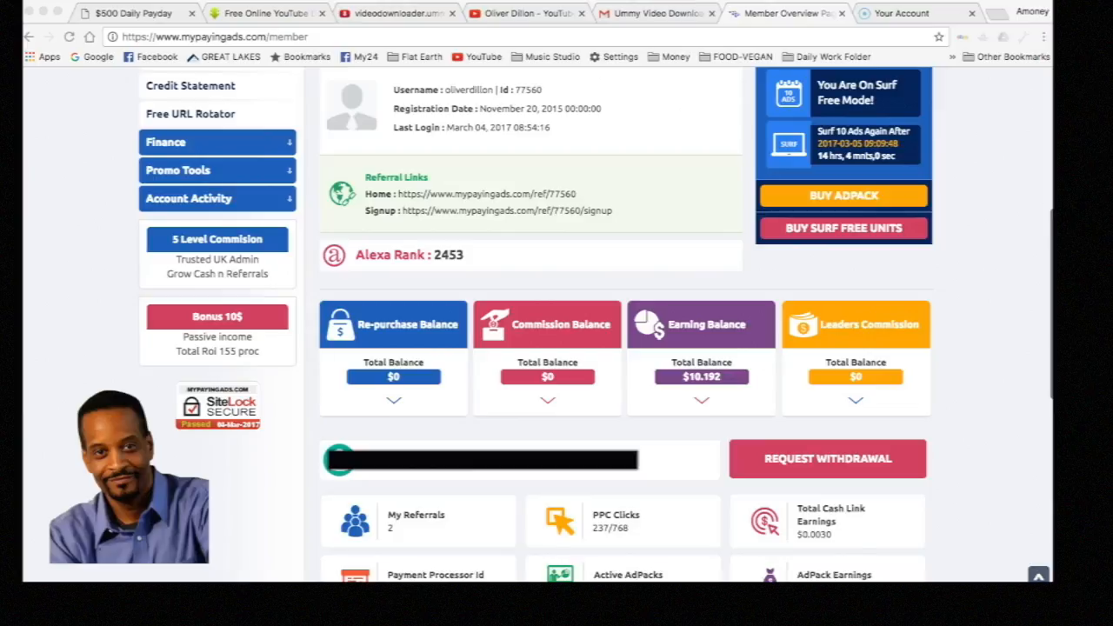
mouse_move(174, 179)
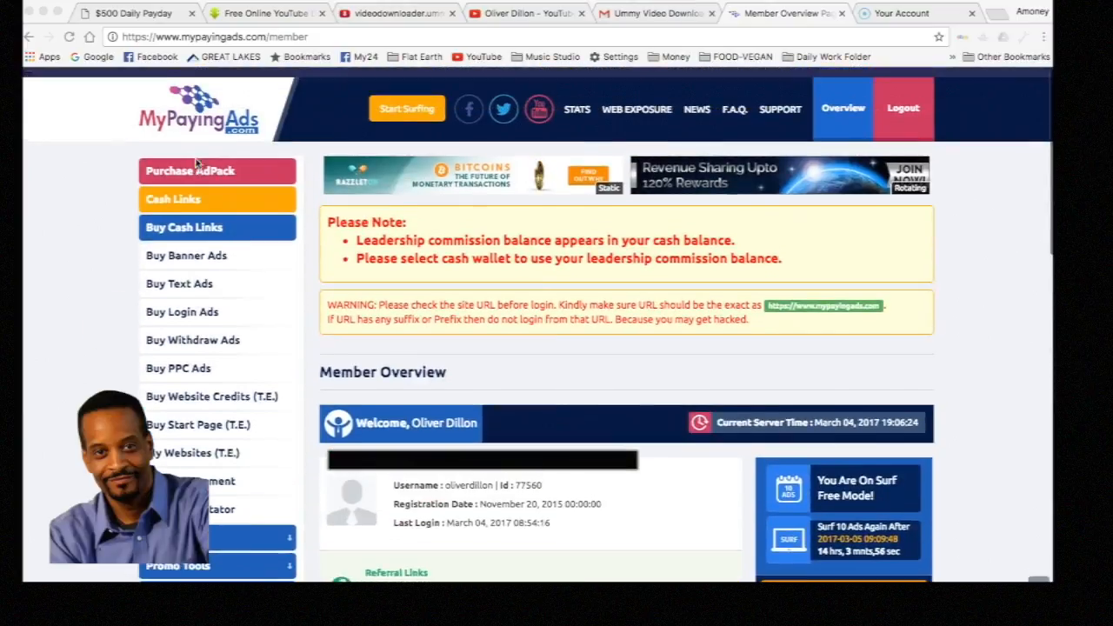
Start buying AdPacks from the Running banner row, reaching the PPC banners page needing three clicks
scroll(down, 3)
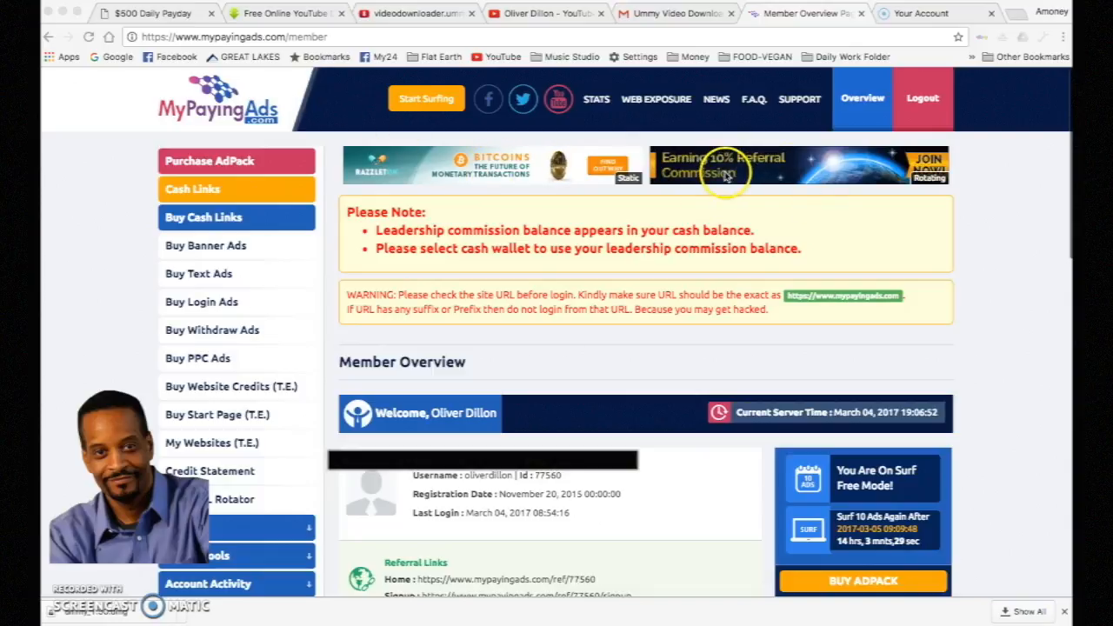
mouse_move(720, 170)
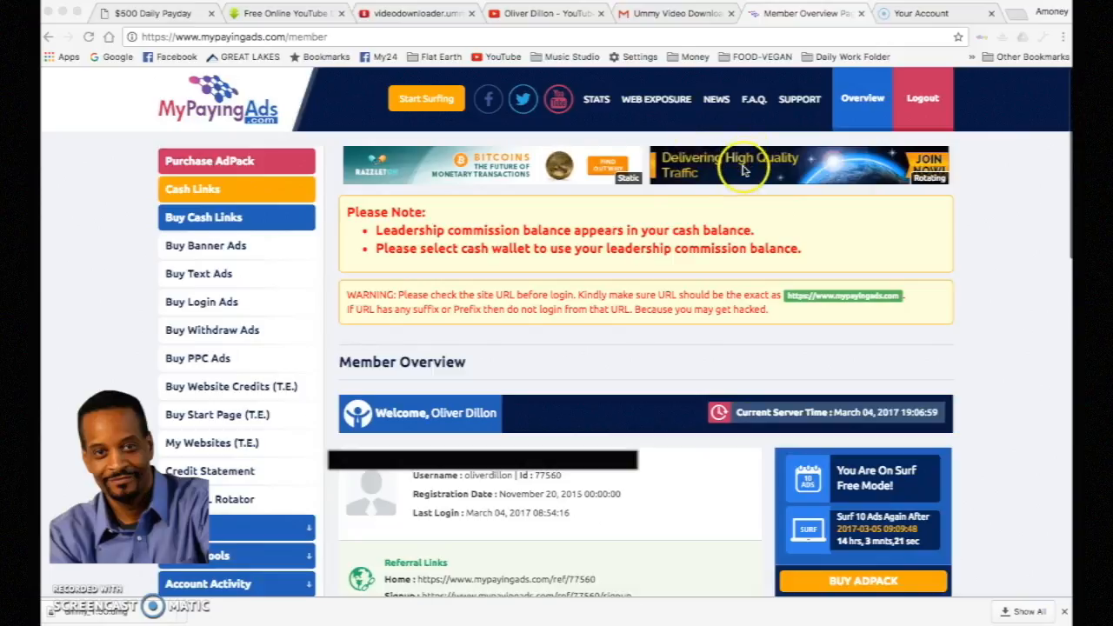
mouse_move(647, 167)
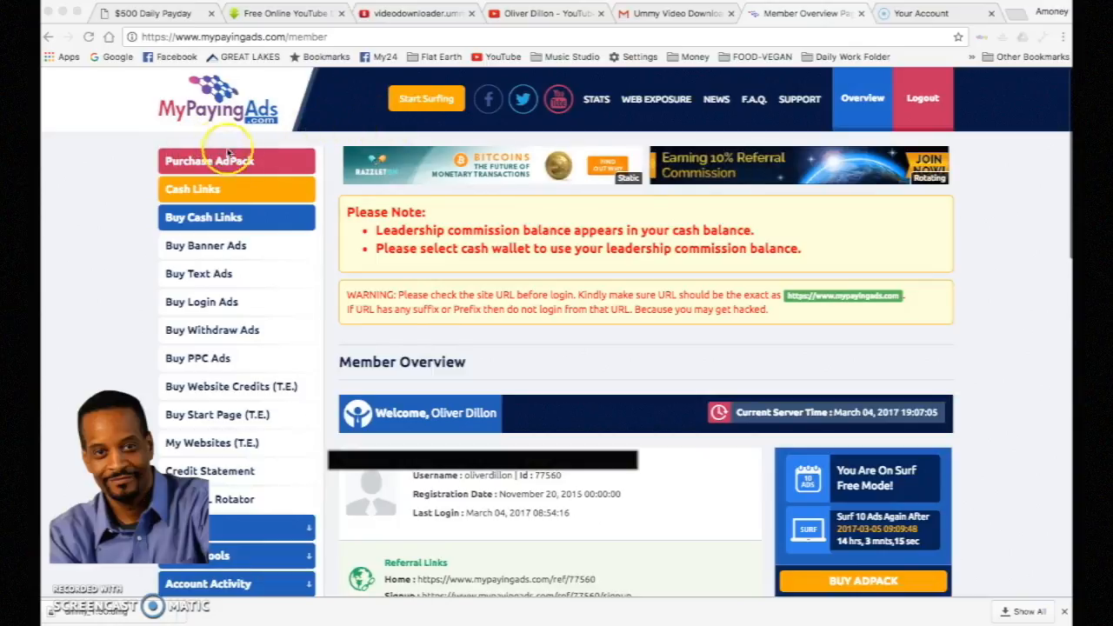
mouse_move(376, 193)
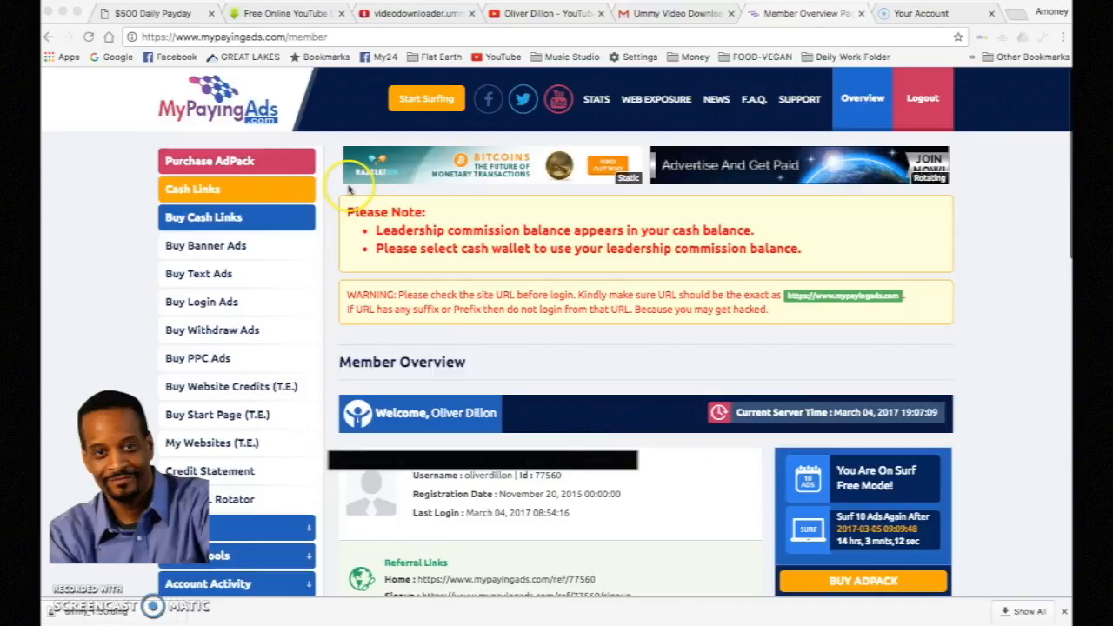
scroll(down, 3)
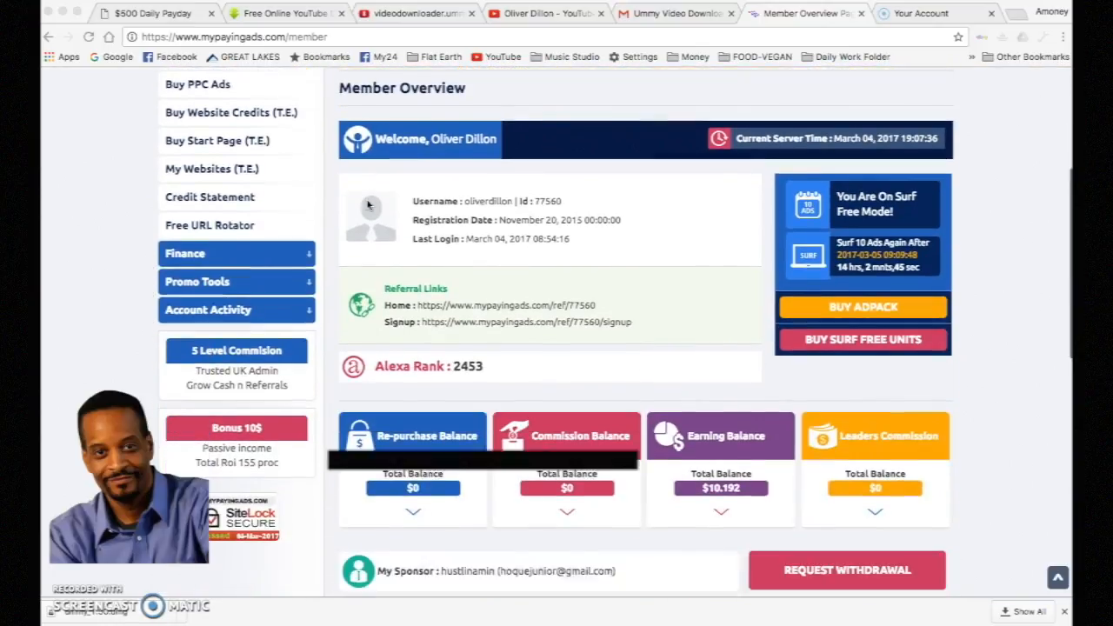
scroll(down, 3)
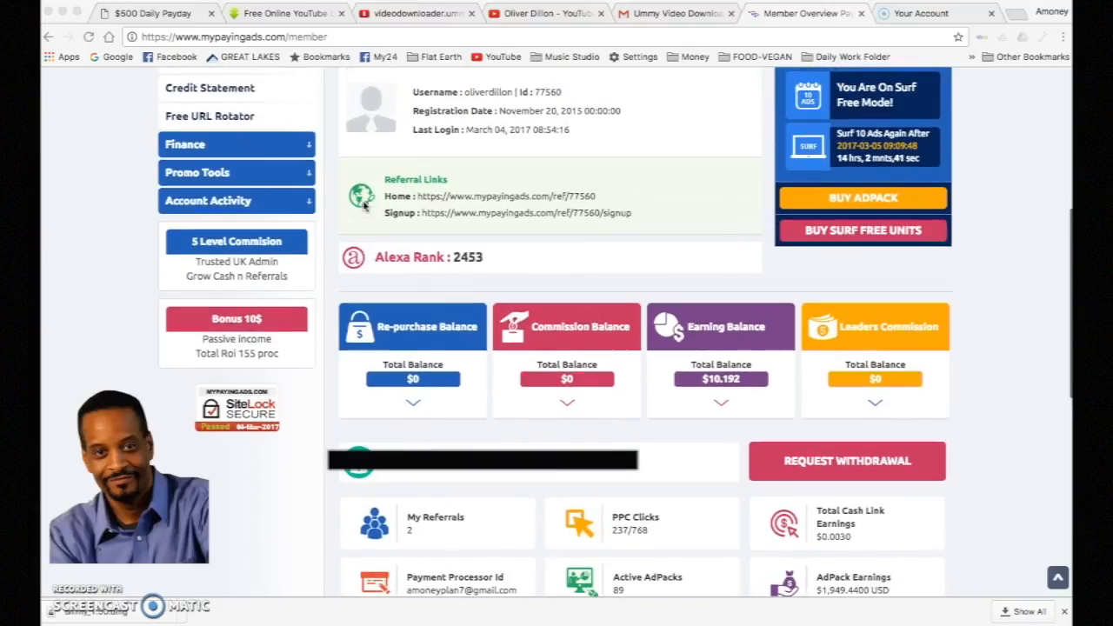
mouse_move(737, 188)
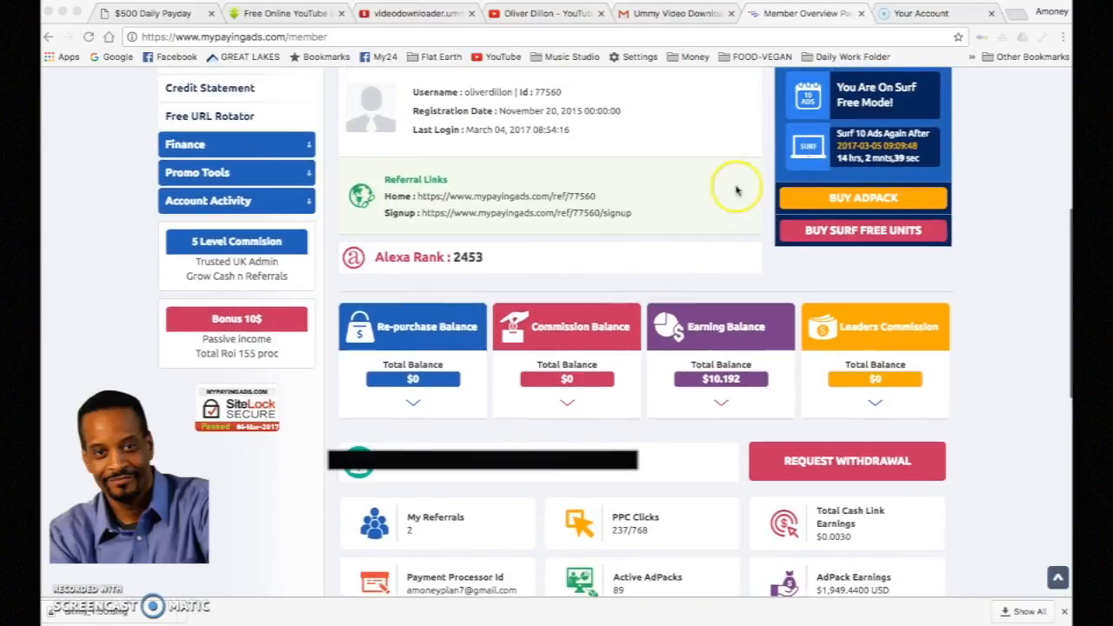
mouse_move(823, 326)
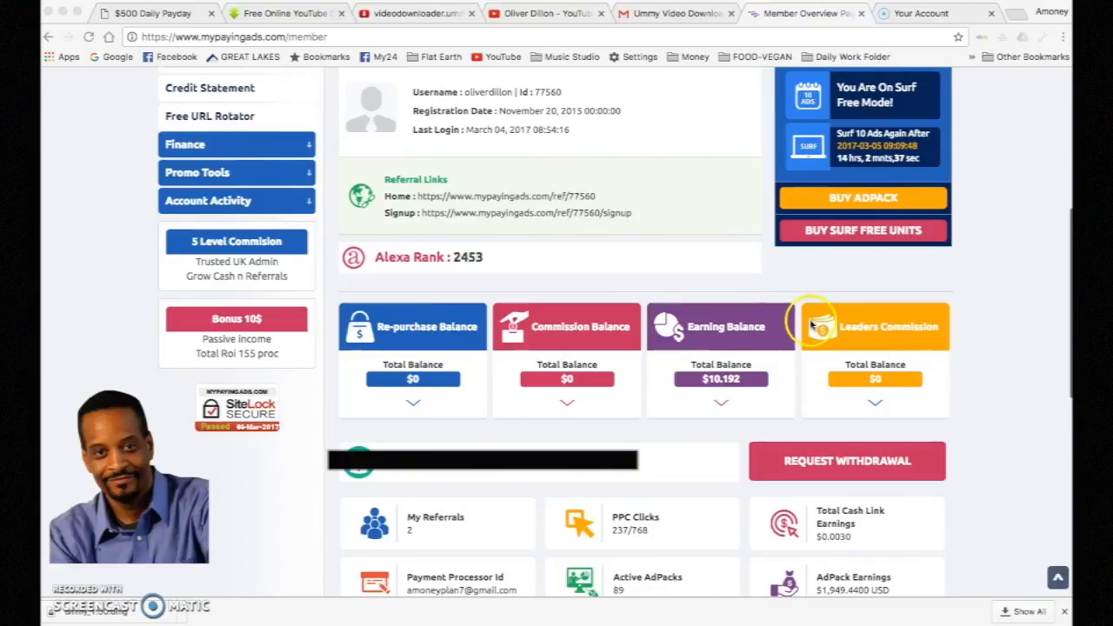
mouse_move(751, 427)
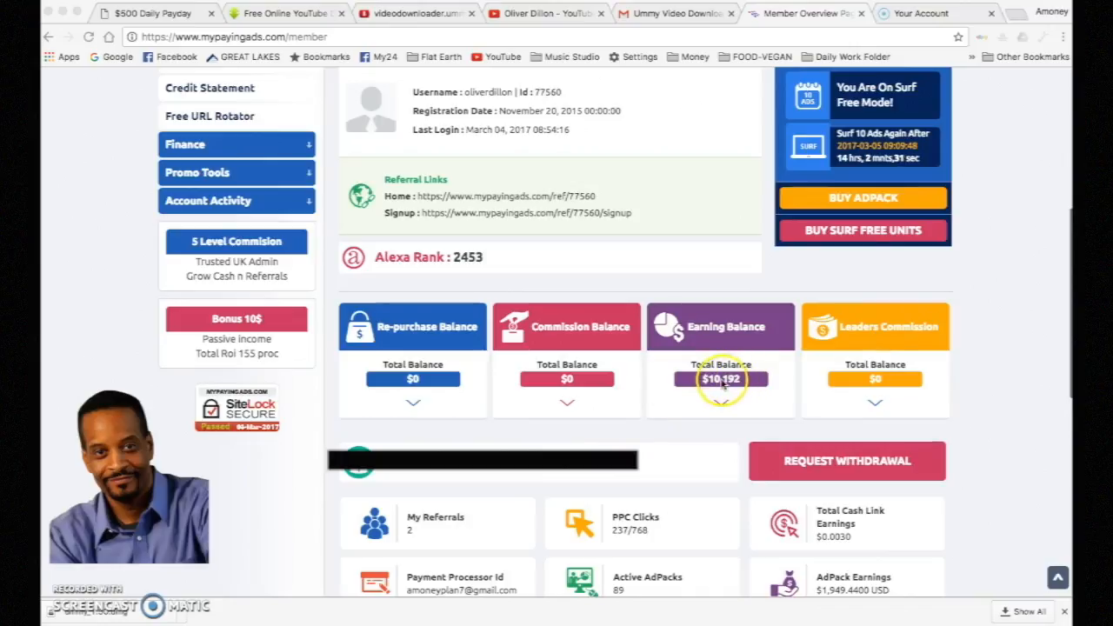
scroll(up, 3)
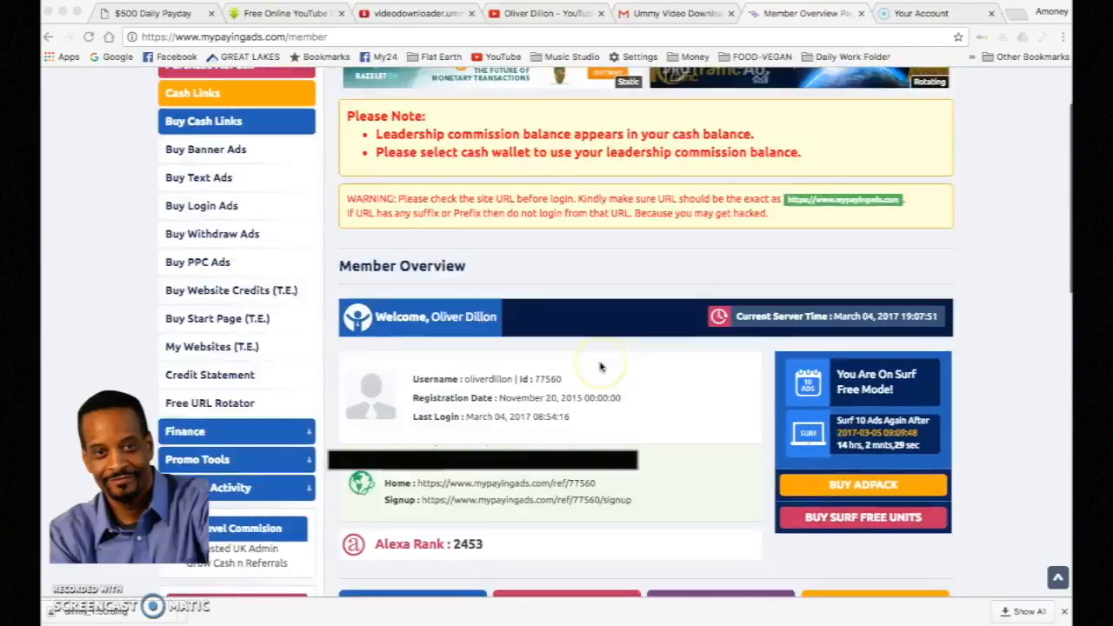
scroll(up, 3)
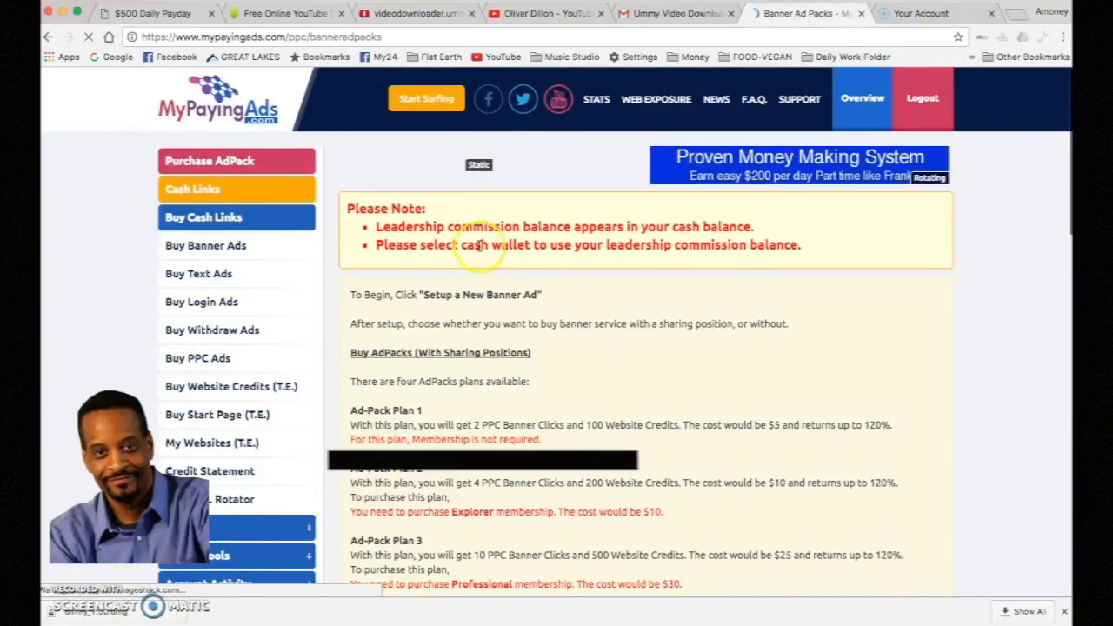
scroll(down, 3)
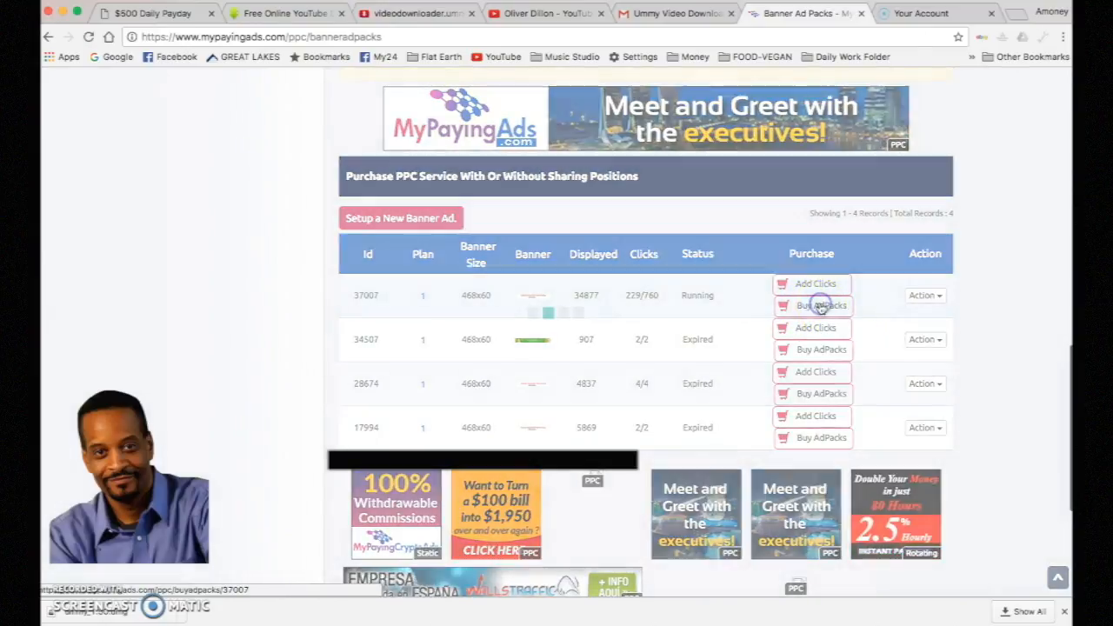
click(819, 307)
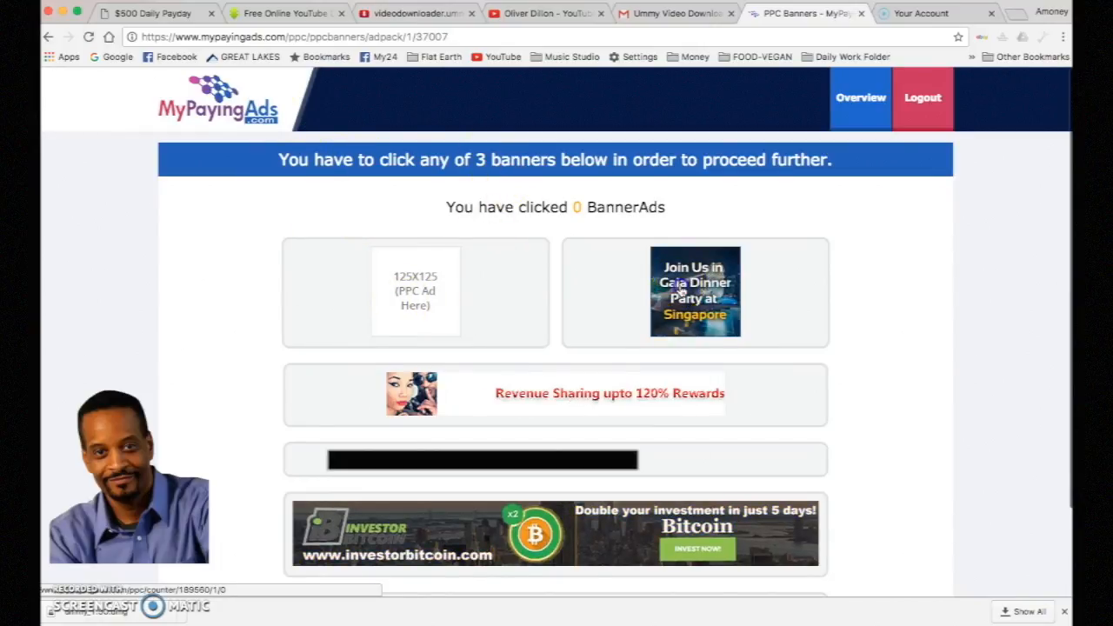
View the required banner ad, return, and proceed to the Plan 1 $5 AdPack purchase page
click(696, 292)
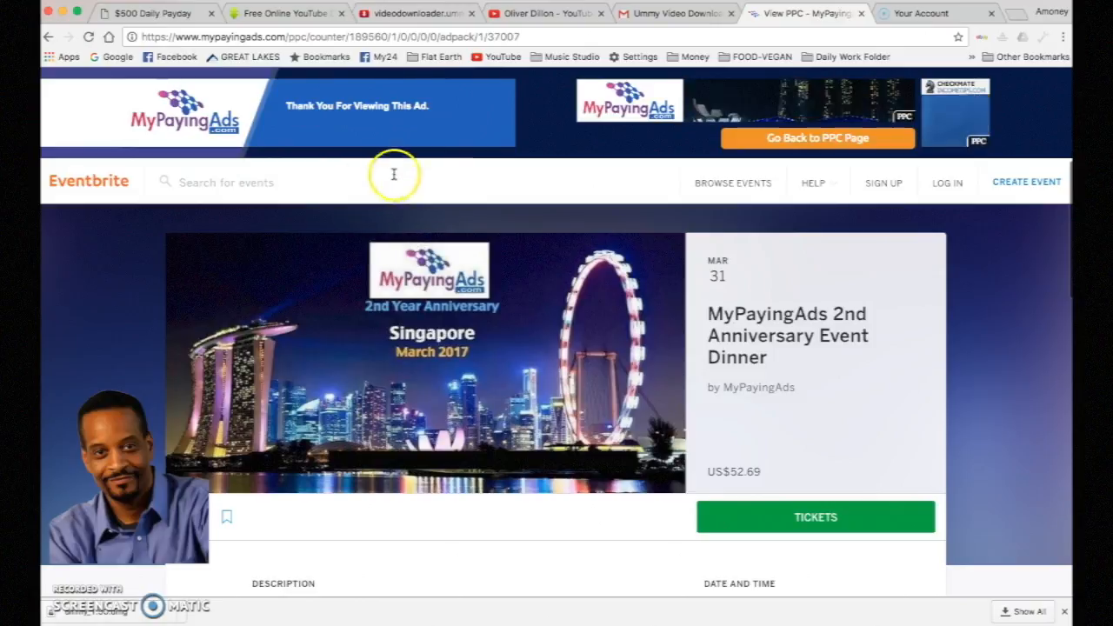
mouse_move(414, 237)
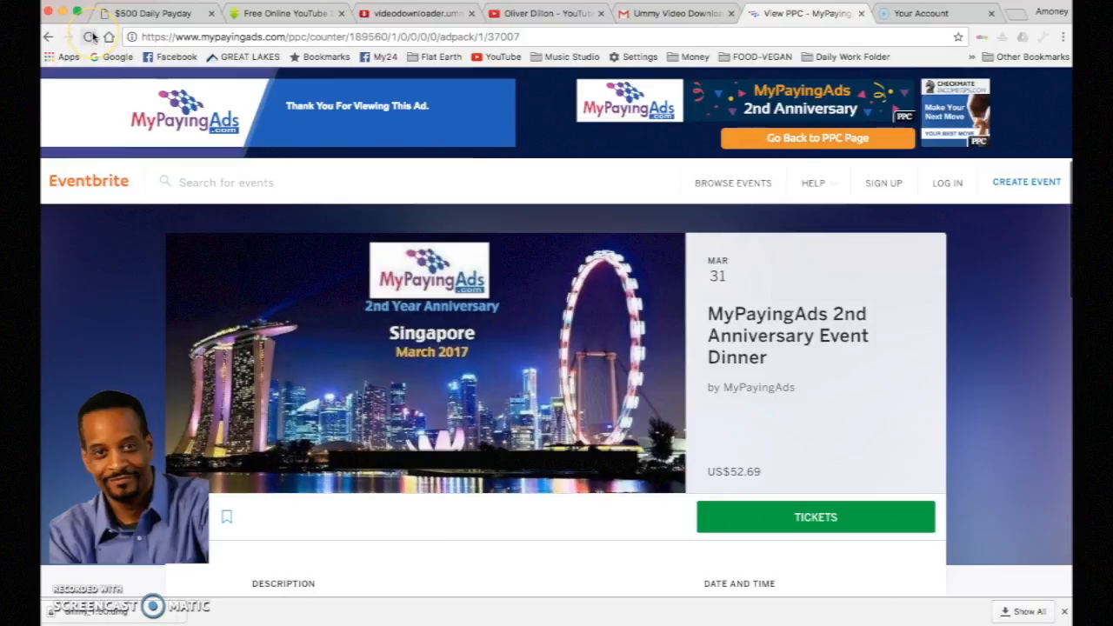
click(87, 40)
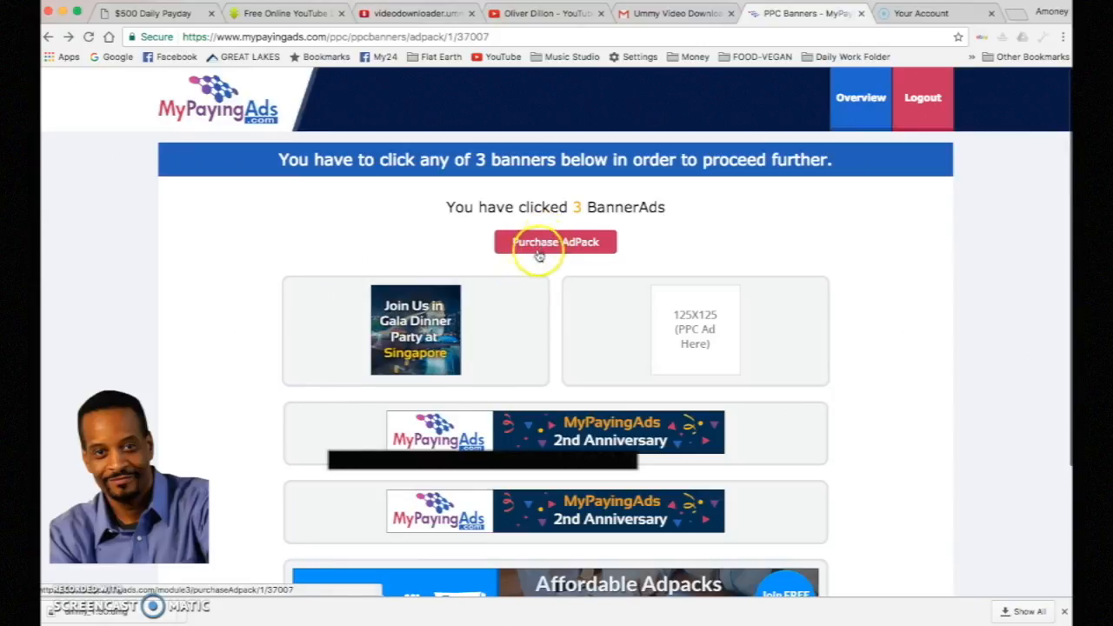
click(556, 242)
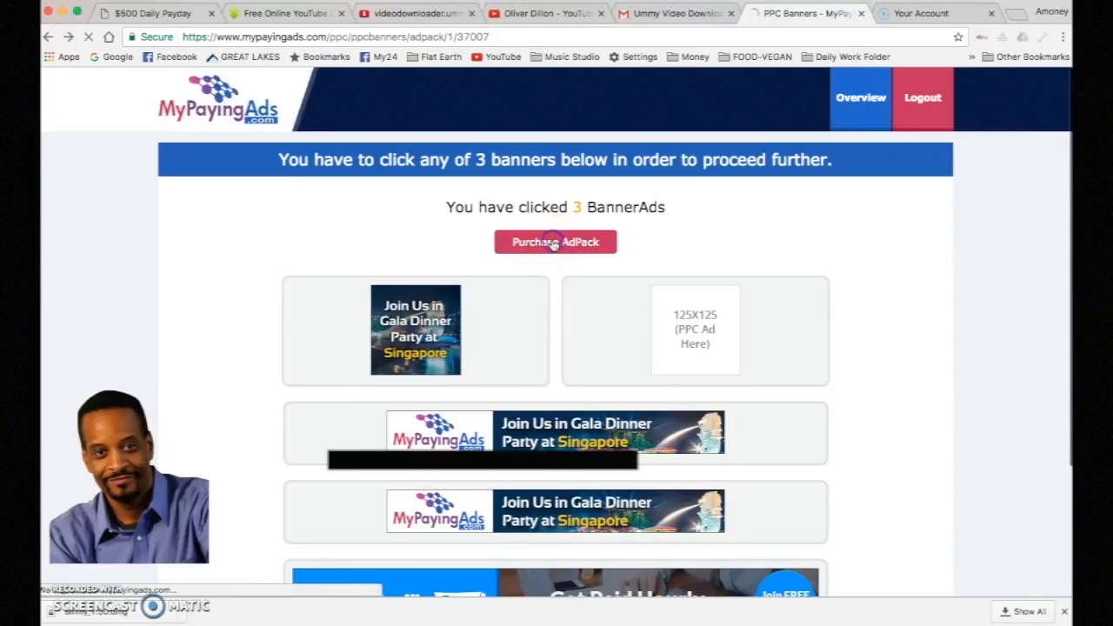
click(557, 242)
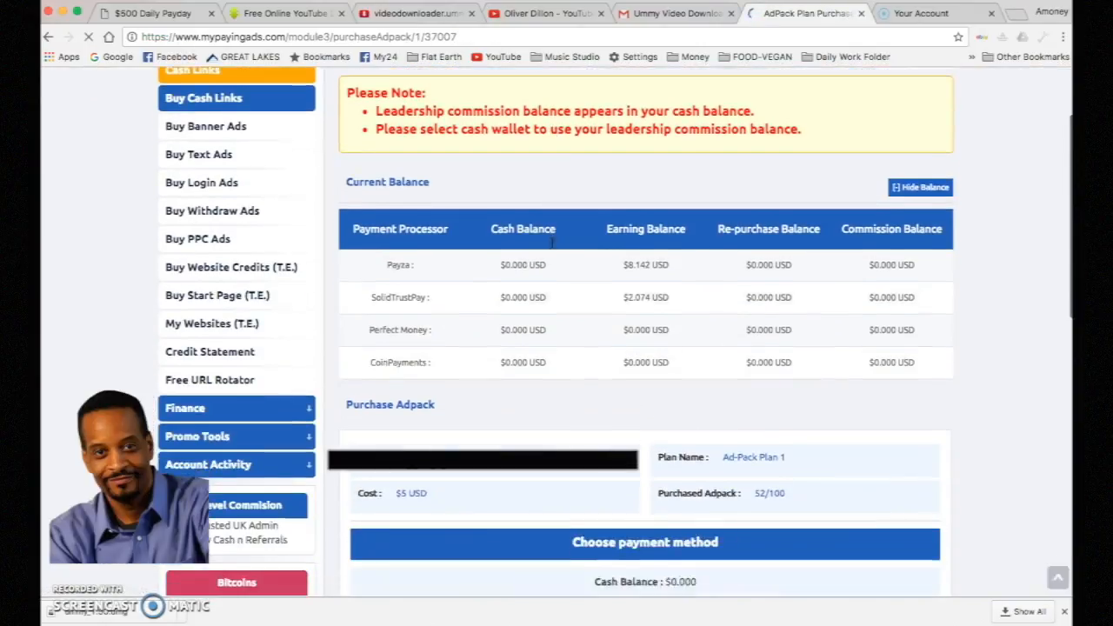
scroll(down, 3)
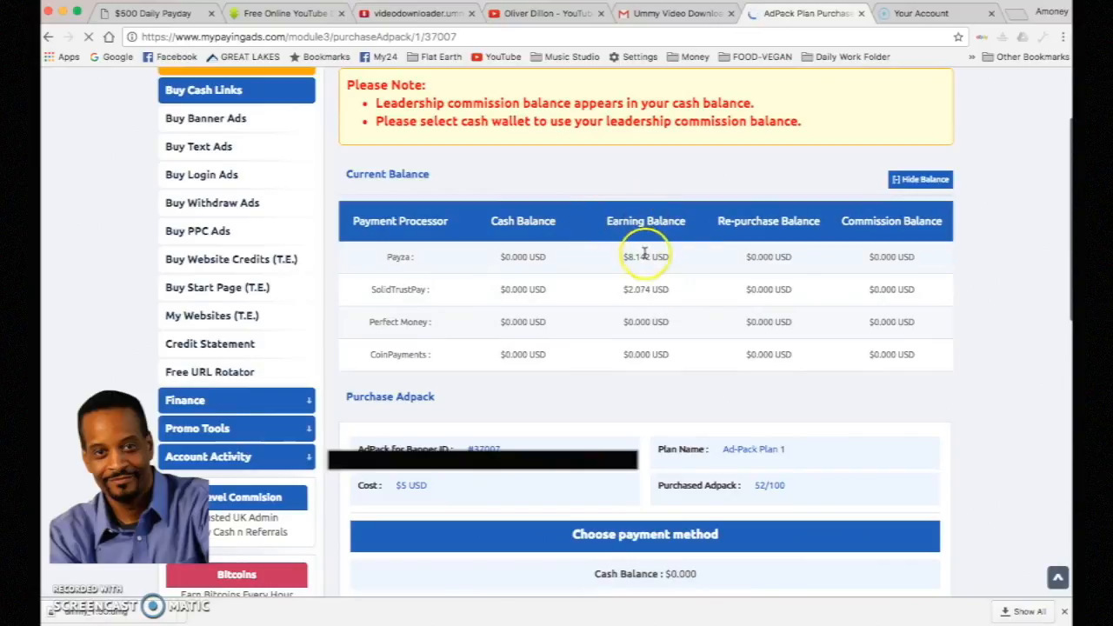
scroll(down, 3)
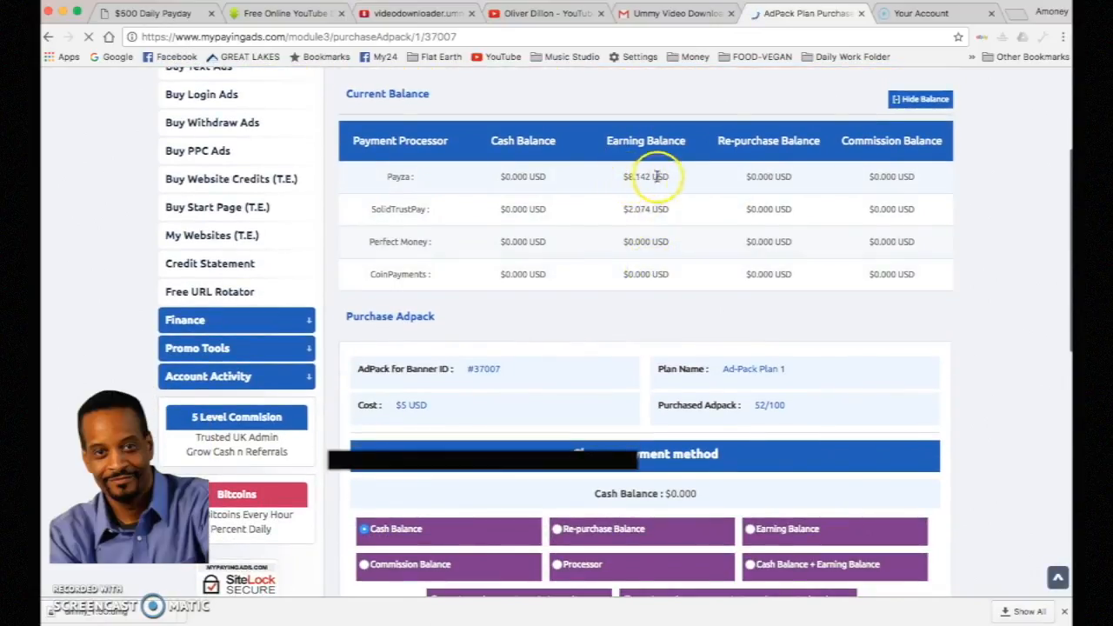
mouse_move(416, 177)
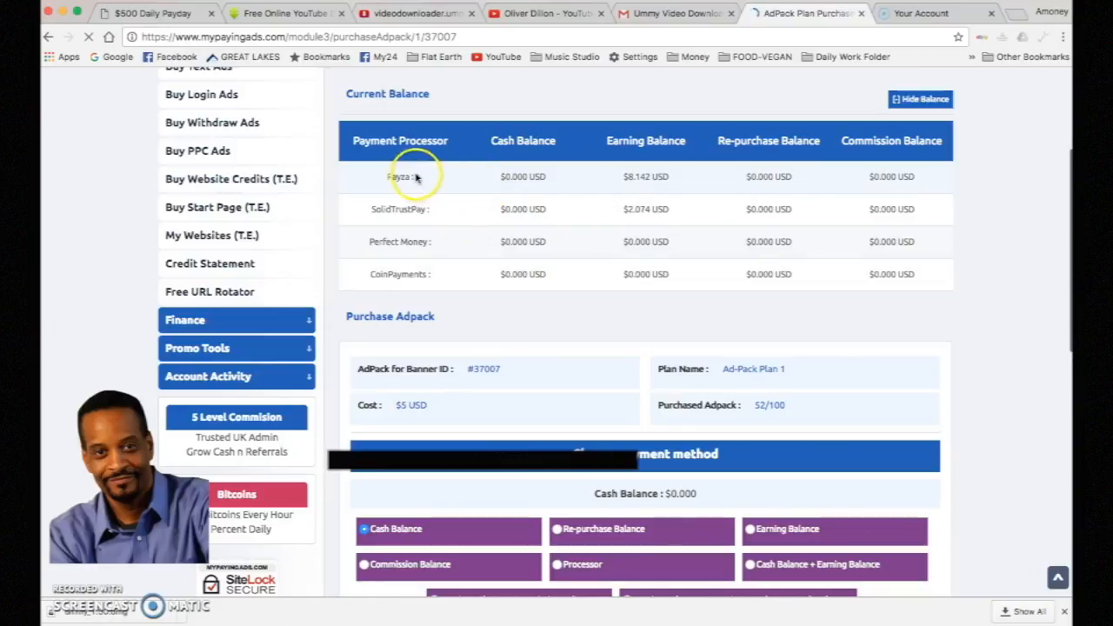
mouse_move(407, 281)
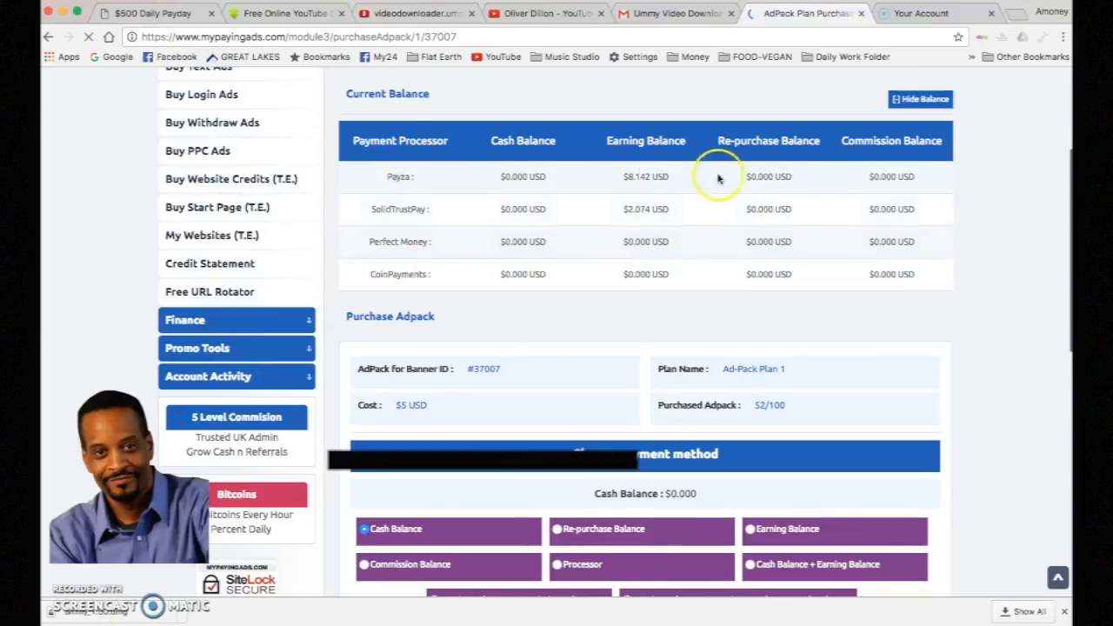
mouse_move(821, 243)
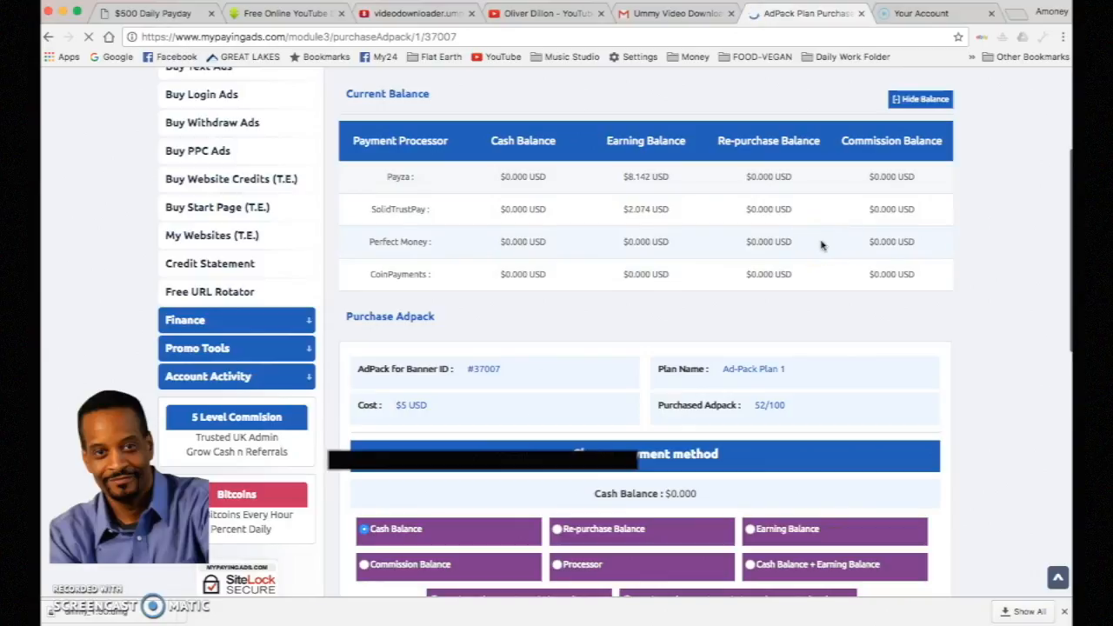
mouse_move(708, 280)
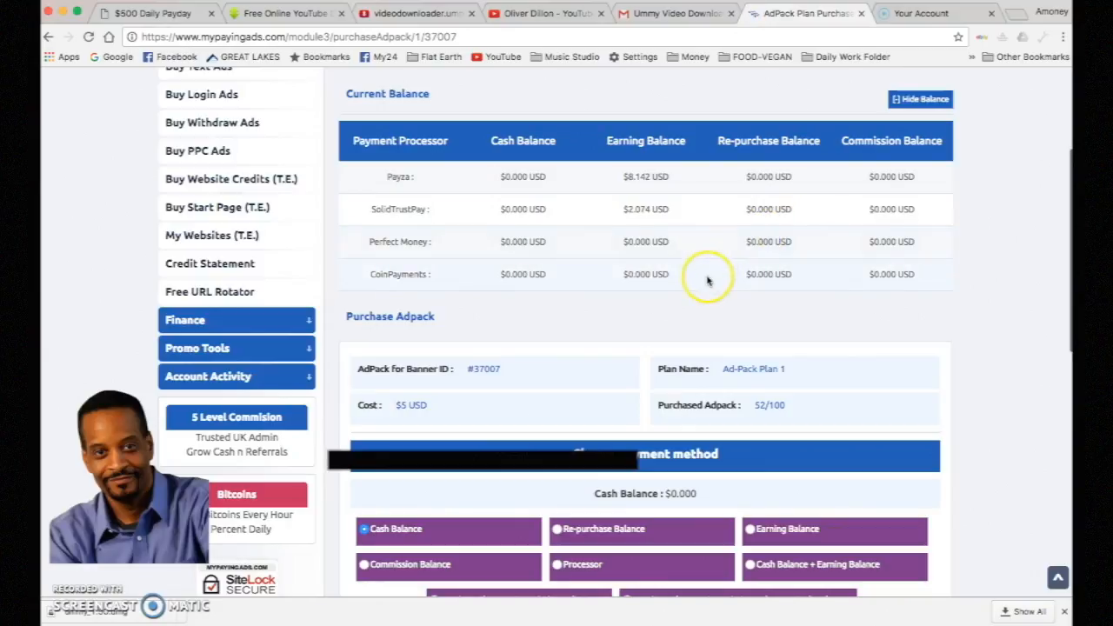
mouse_move(691, 170)
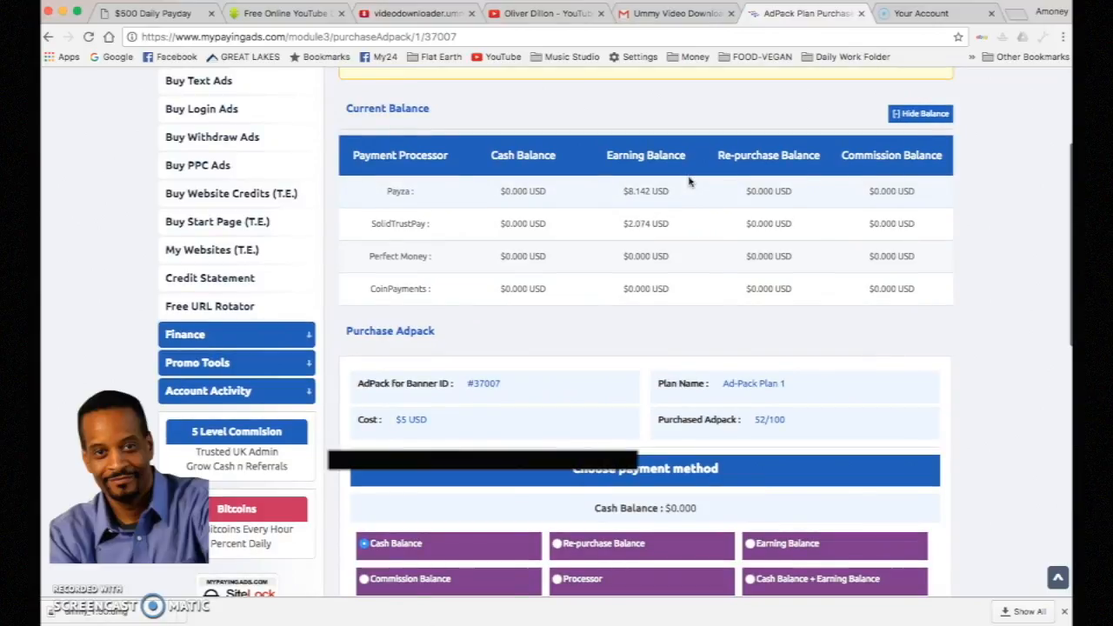
scroll(down, 3)
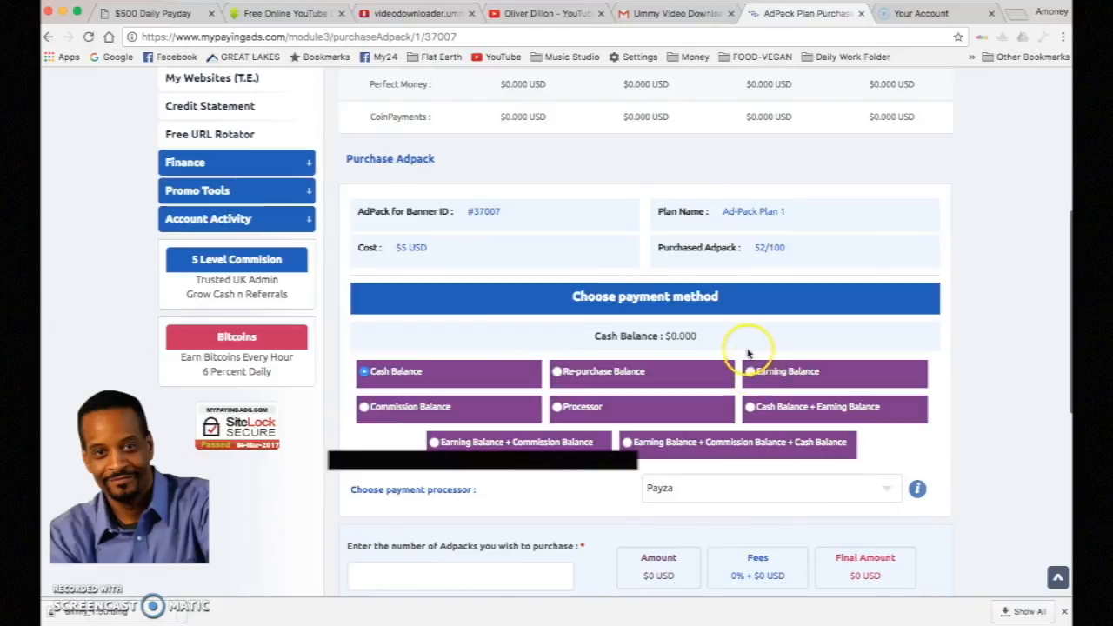
Pay for 1 AdPack from the Earning Balance with terms accepted, dropping it from $8.142 to $3.142
click(748, 372)
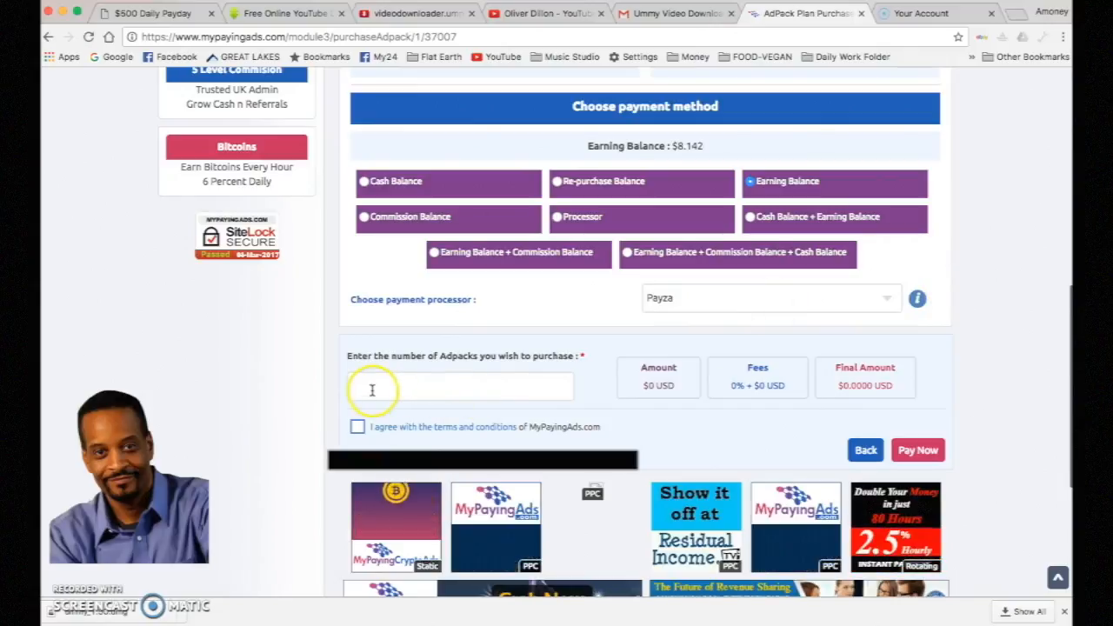
text(1)
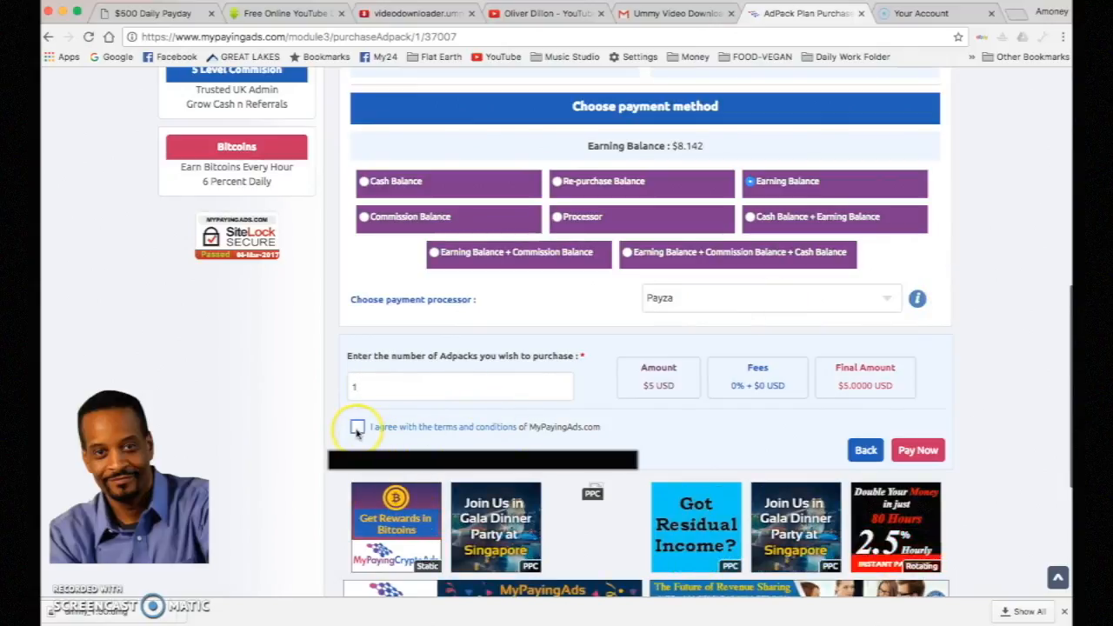
click(358, 428)
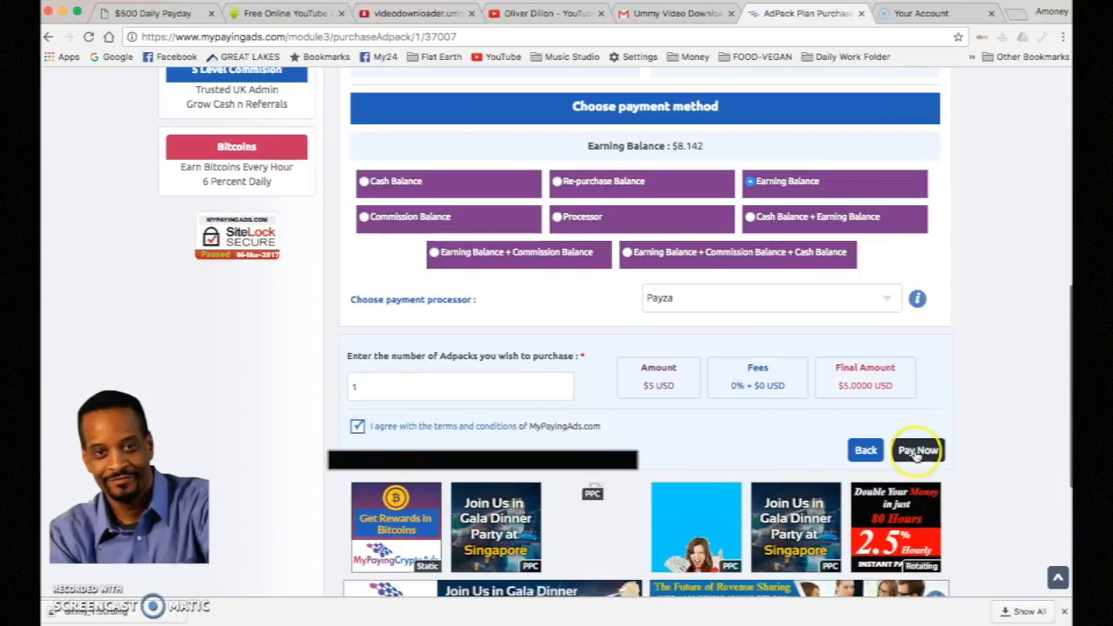
click(916, 449)
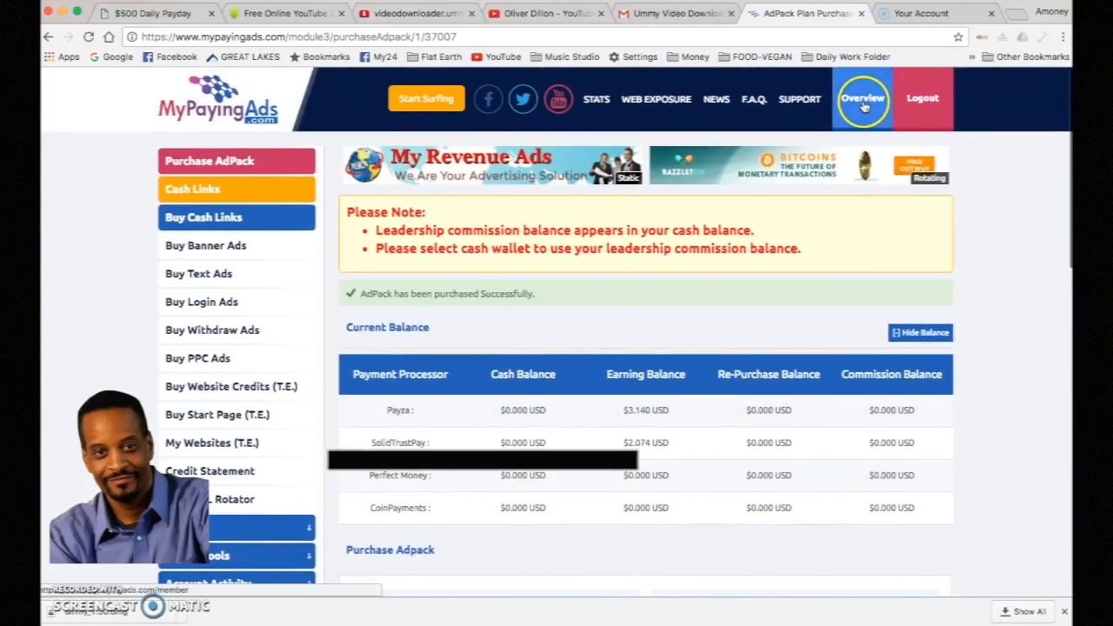
Return to the member dashboard showing 90 active AdPacks and a $5.214 earning balance
click(863, 98)
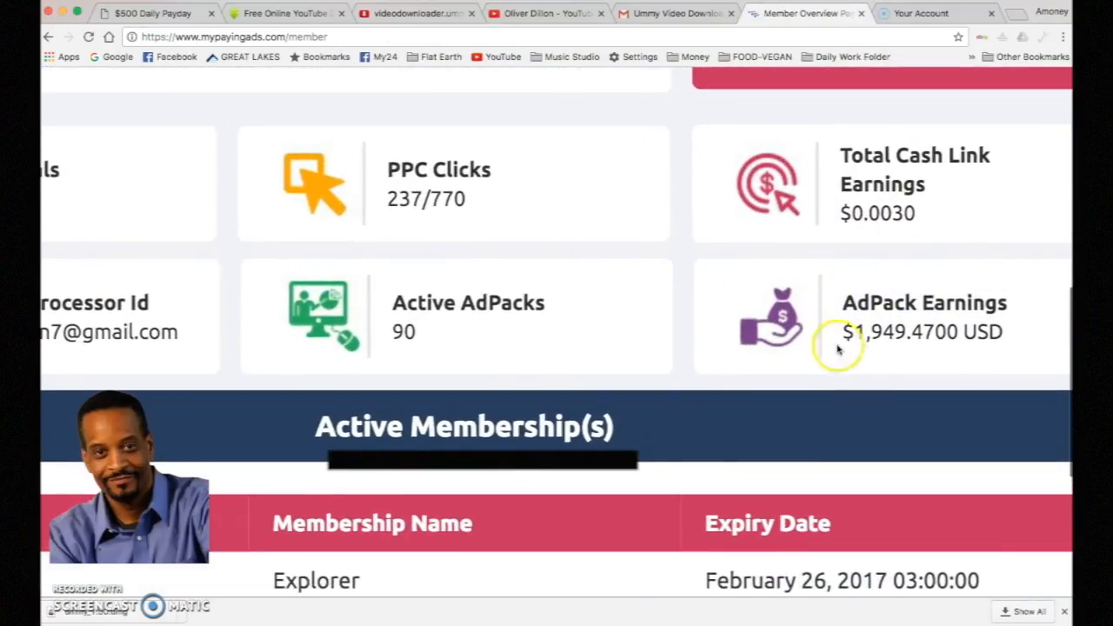
scroll(down, 3)
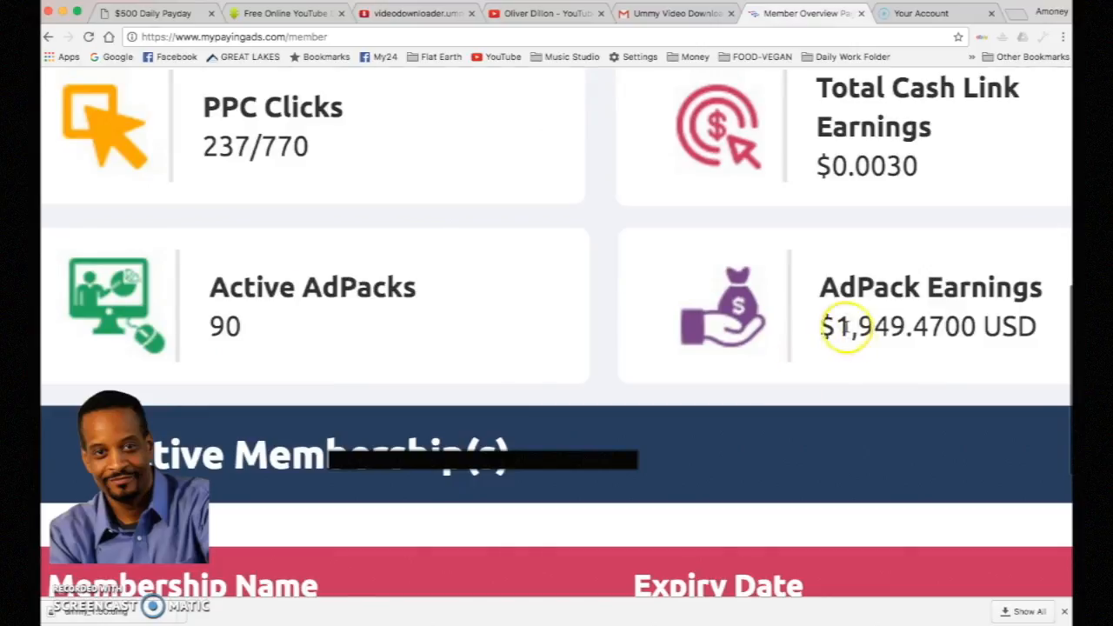
scroll(down, 3)
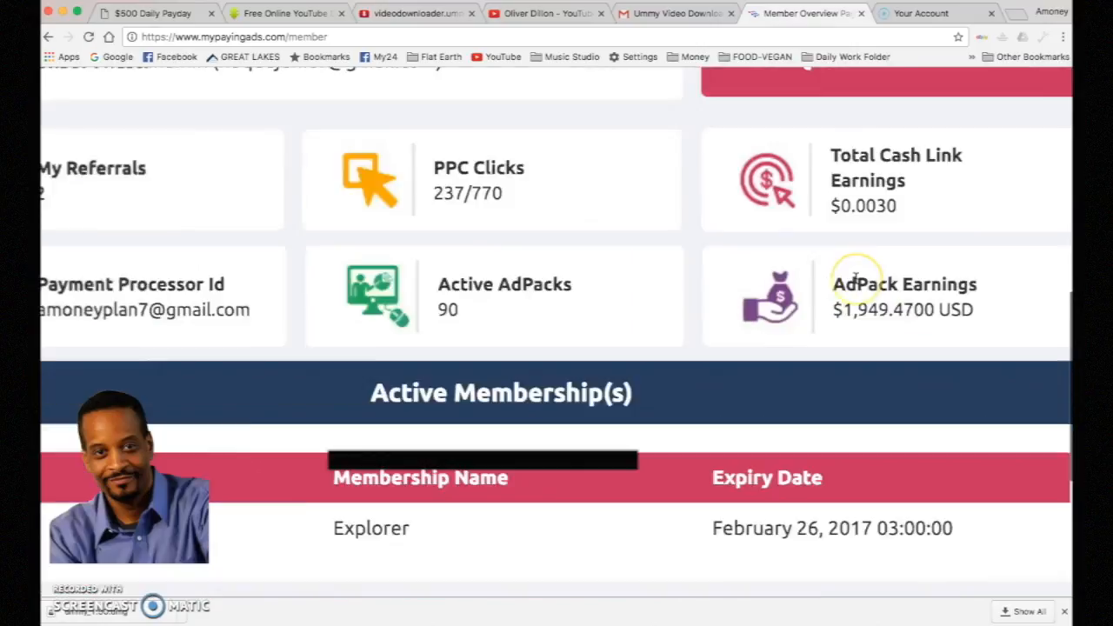
scroll(up, 3)
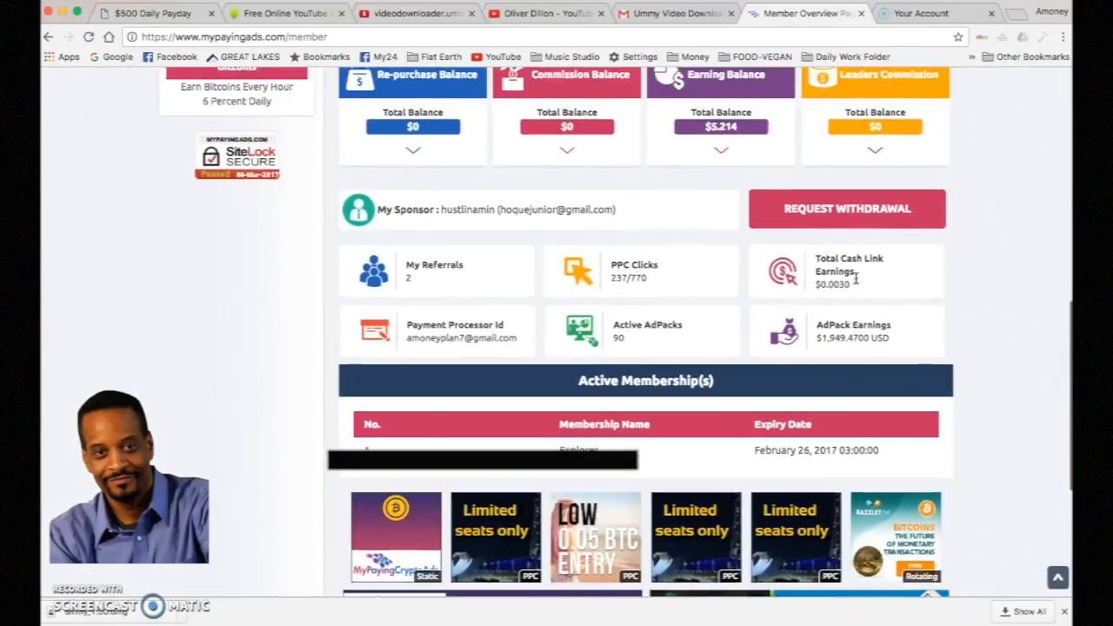
scroll(up, 3)
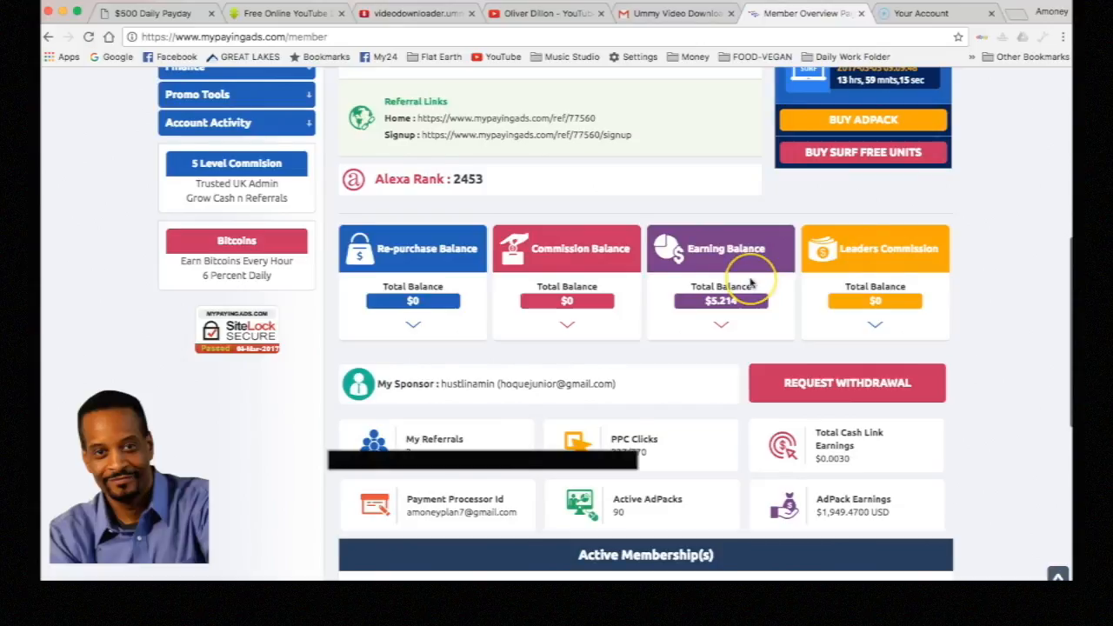
scroll(down, 3)
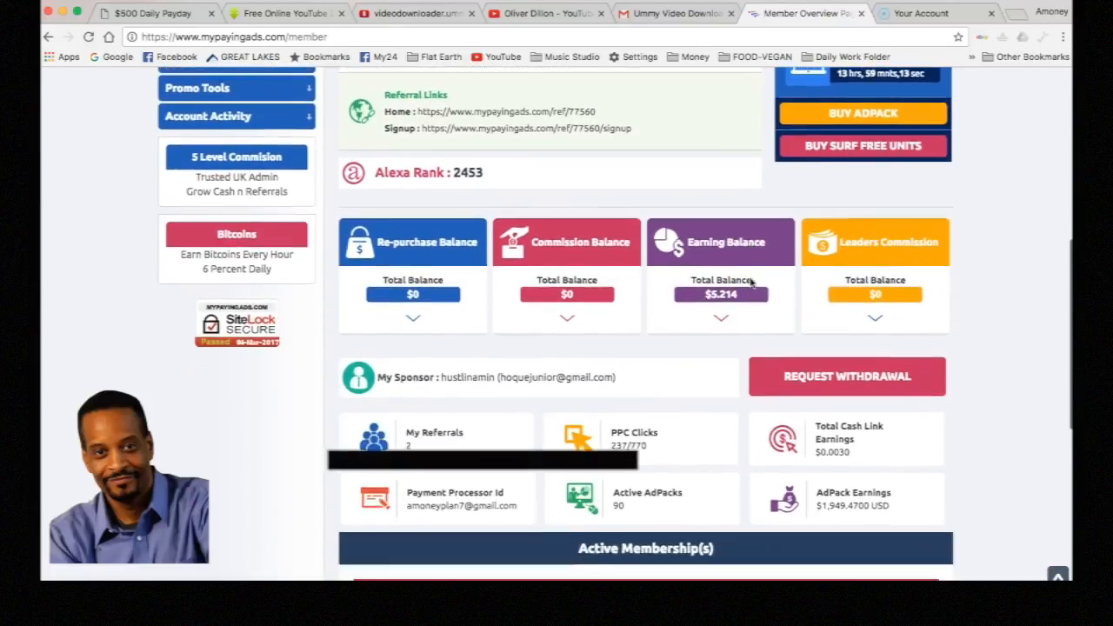